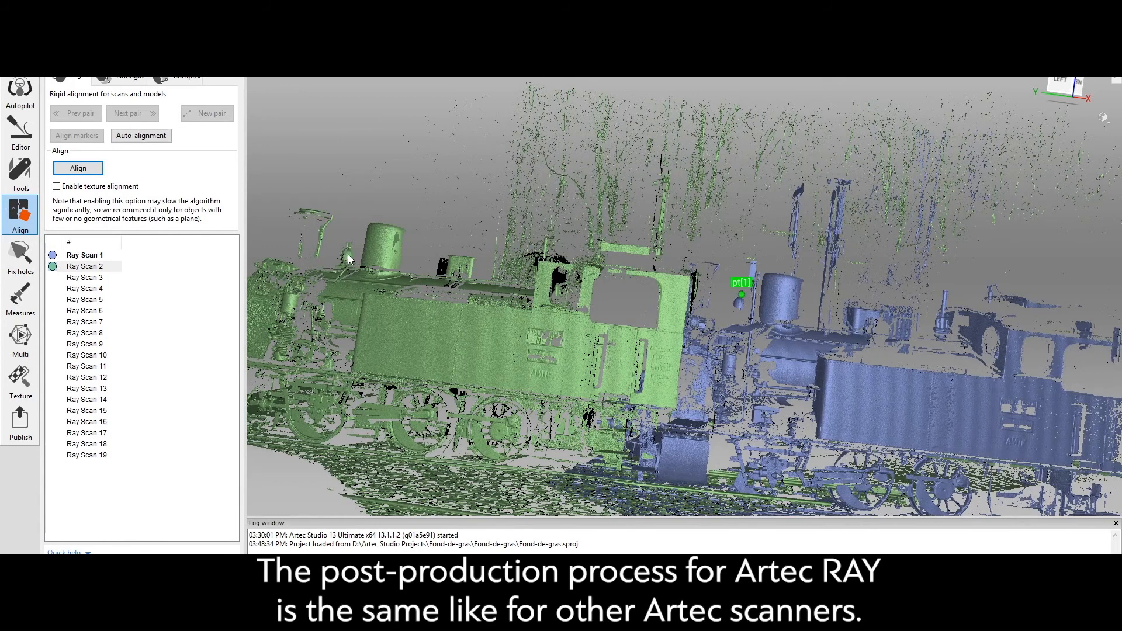
- Mark matching points on the locomotive domes, tank sides and wheels of both Ray scans
click(348, 247)
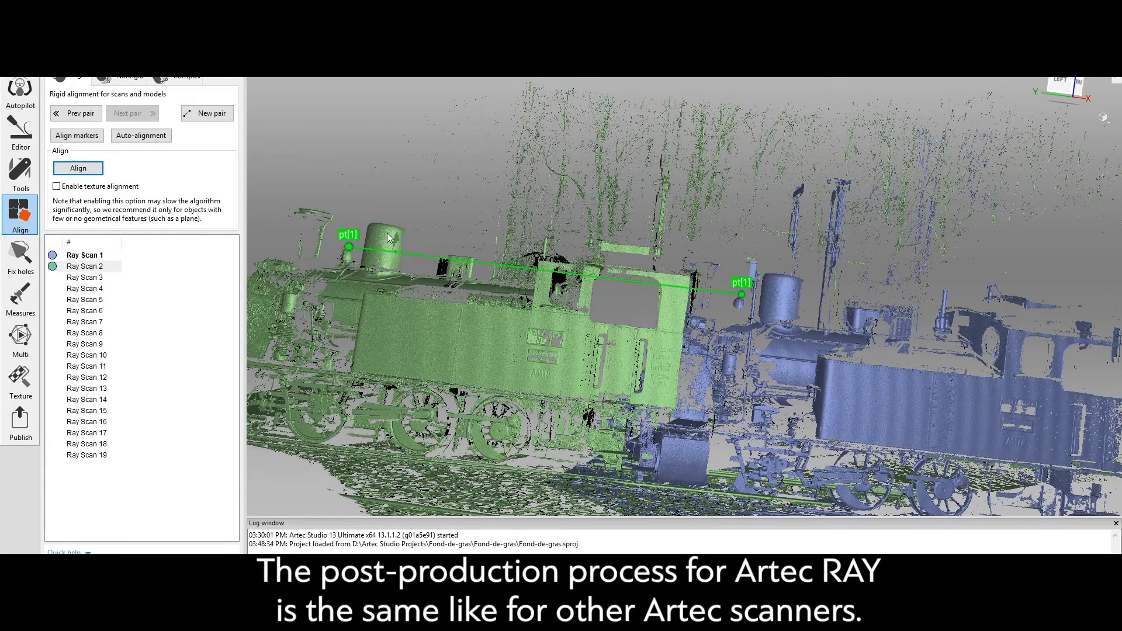
click(787, 297)
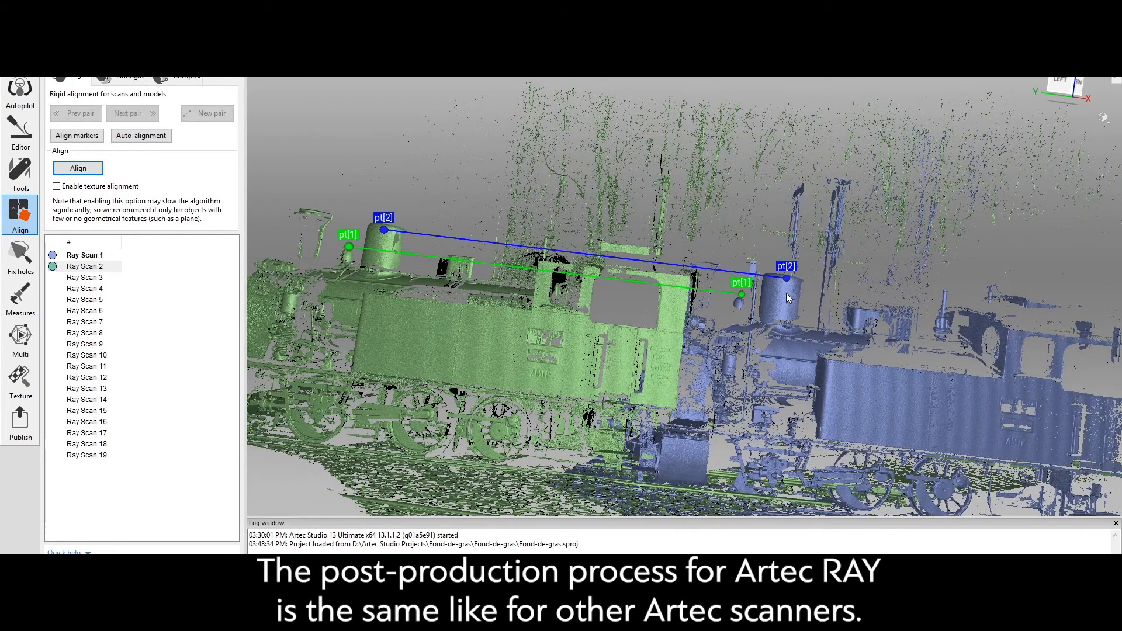
click(562, 347)
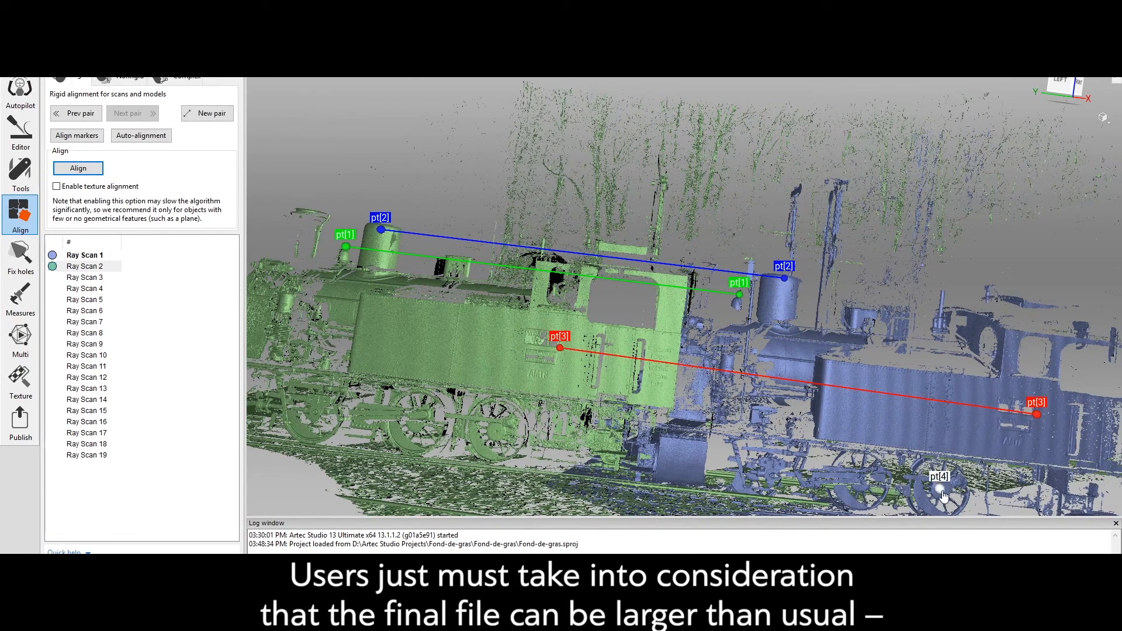
click(495, 430)
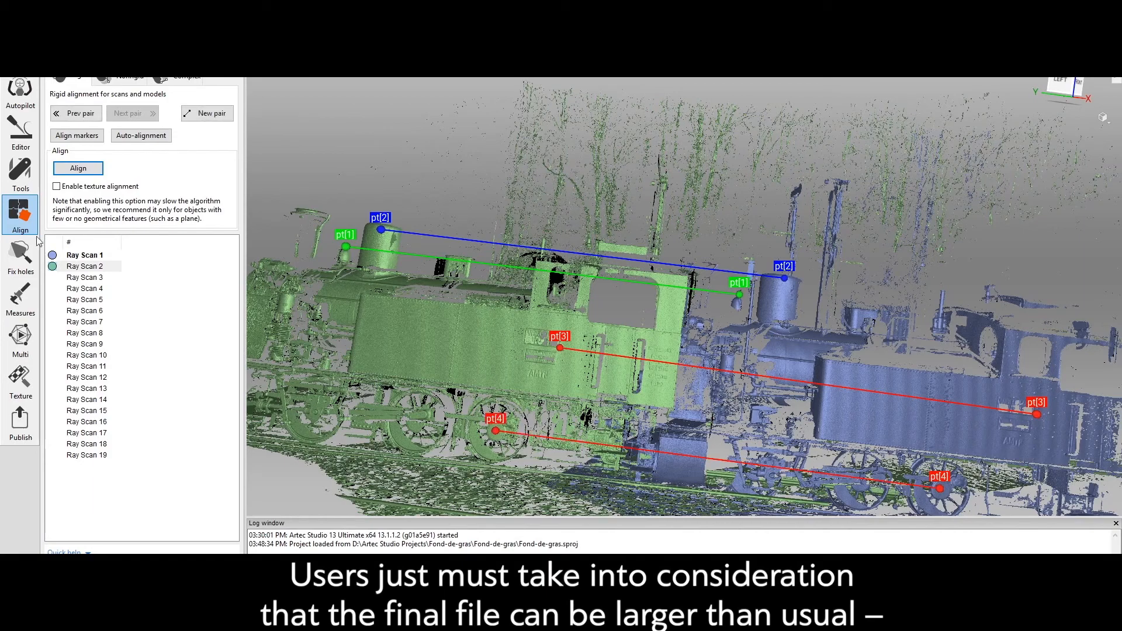